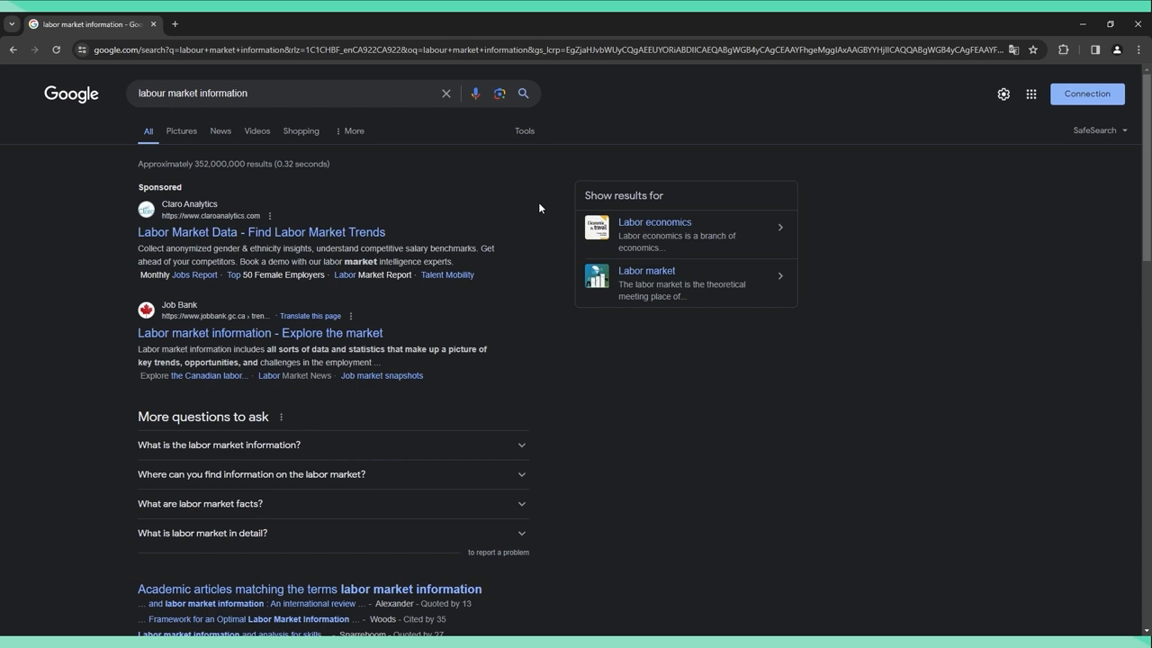
# Step: Reach Job Bank's Outlook Reports under Labour market information to view the Technical writers Ontario outlook
pyautogui.scroll(-3)
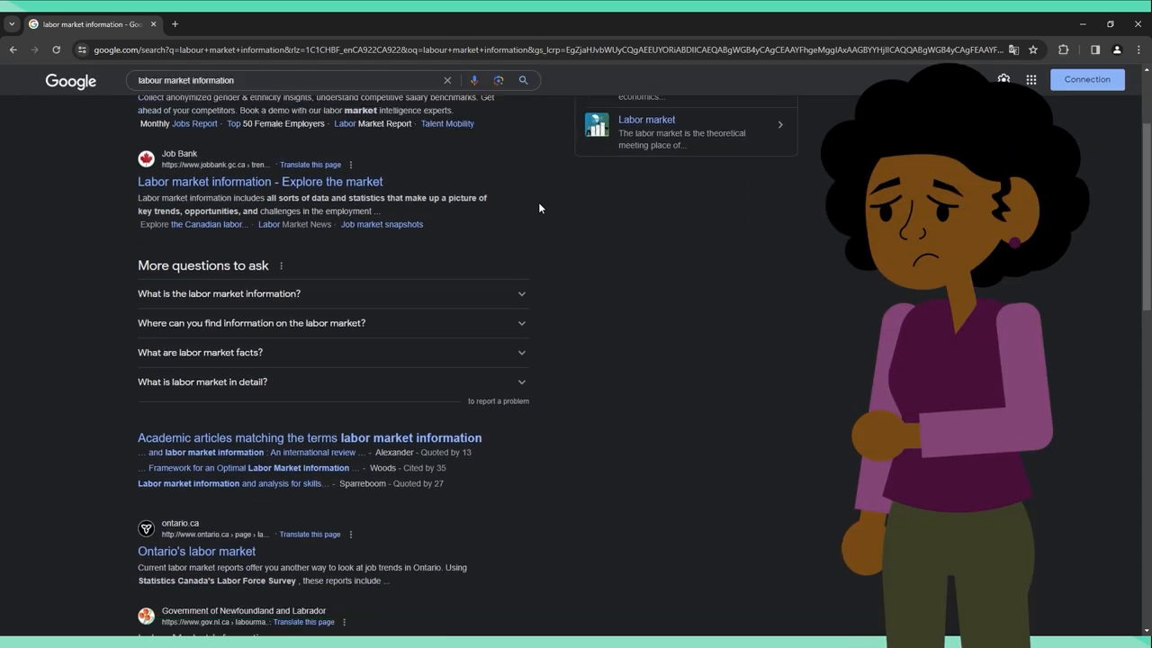
pyautogui.scroll(-3)
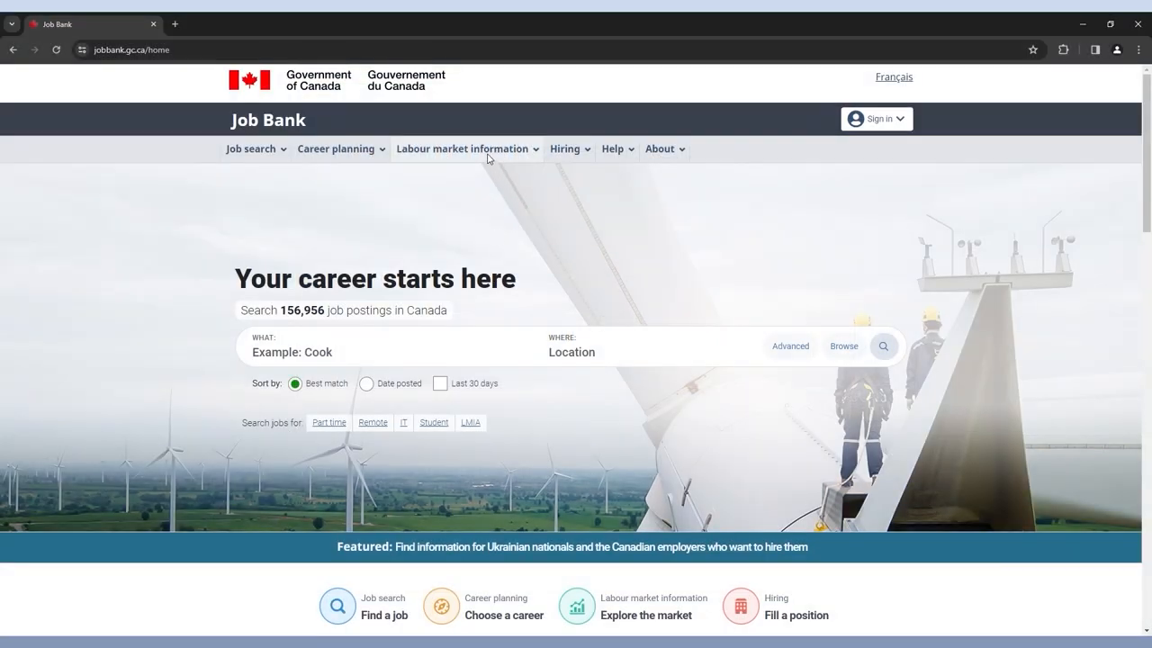
pyautogui.click(463, 147)
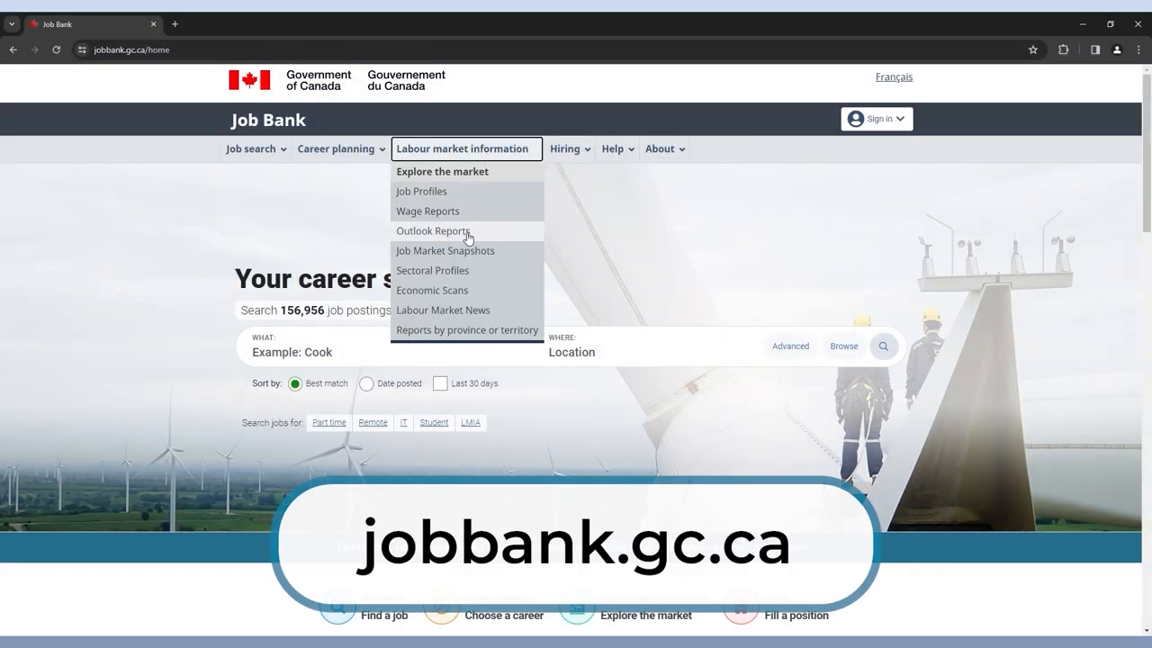
pyautogui.click(432, 230)
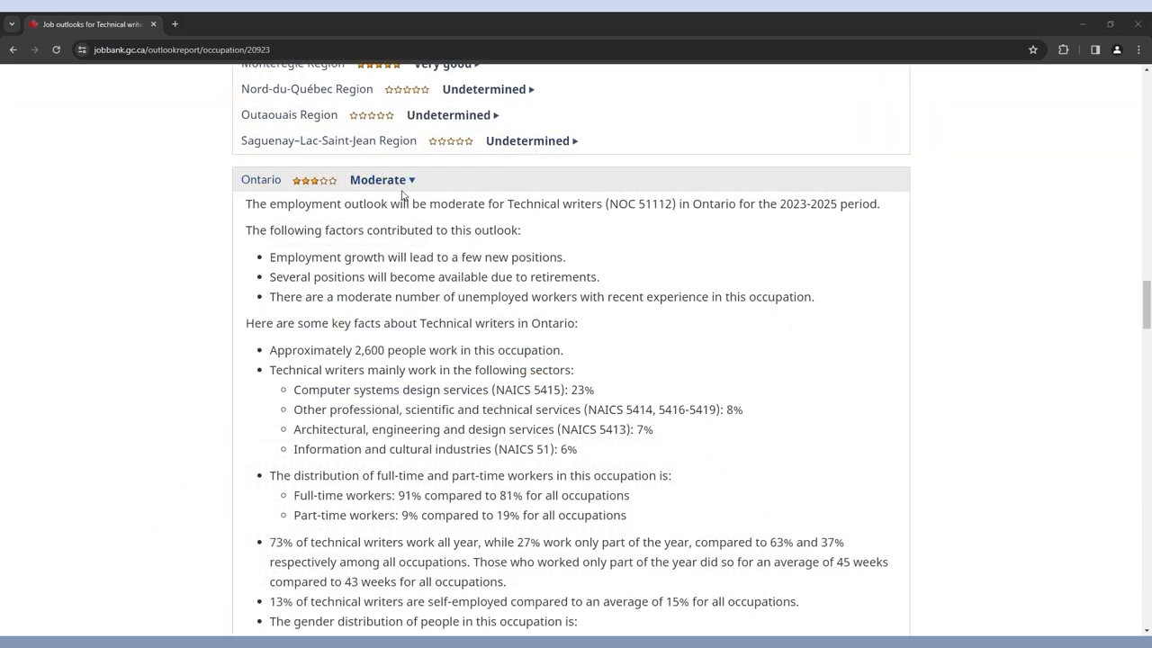
pyautogui.moveTo(403, 185)
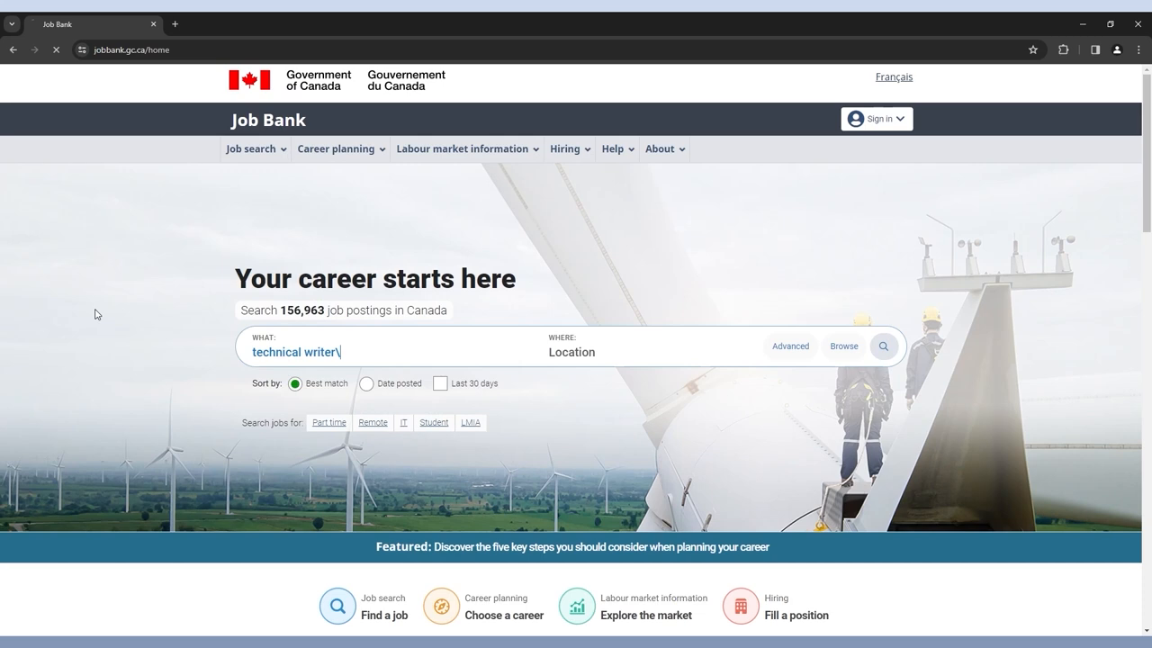
# Step: Search Job Bank for technical writer and review the 30 returned postings
pyautogui.click(882, 346)
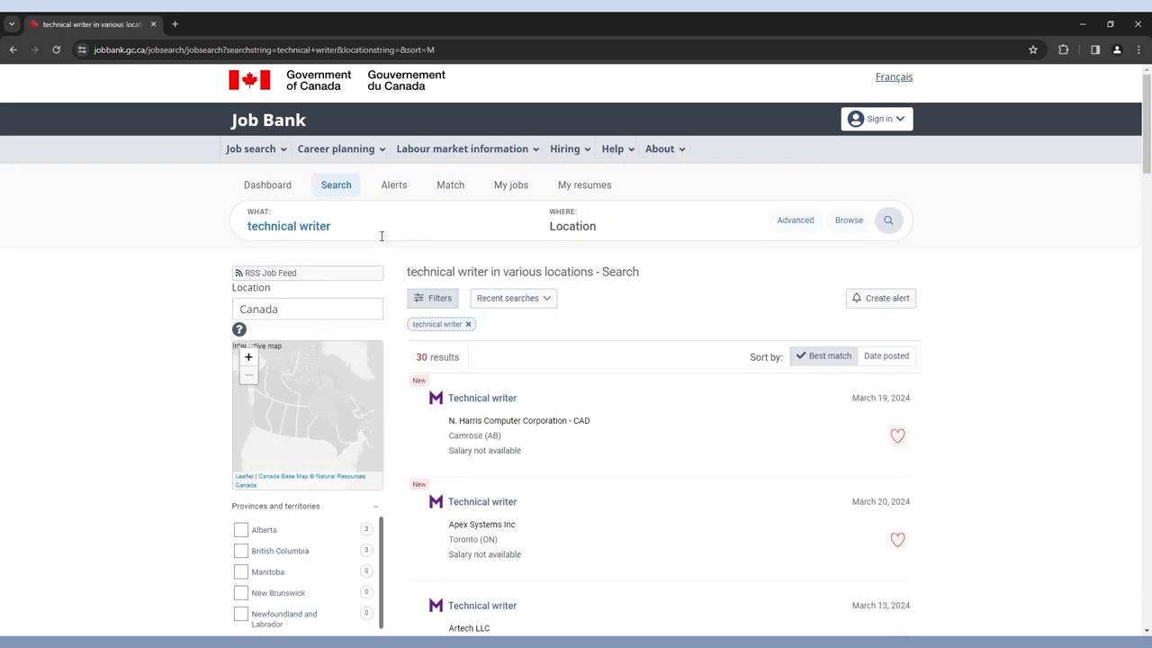
pyautogui.scroll(-3)
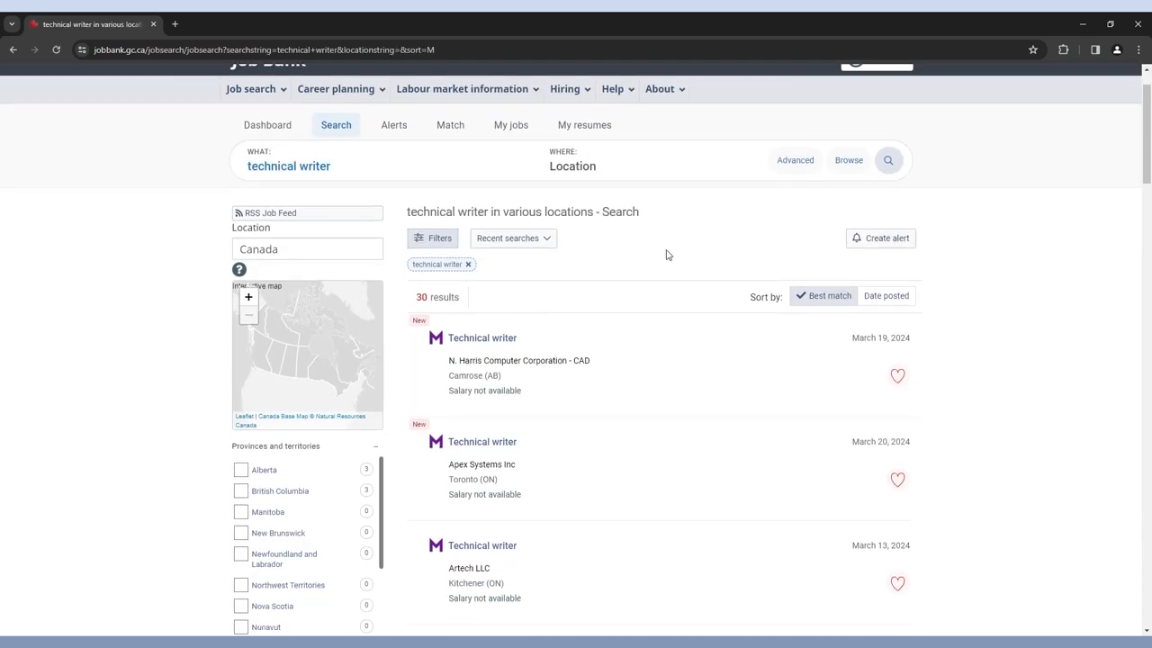
pyautogui.scroll(-3)
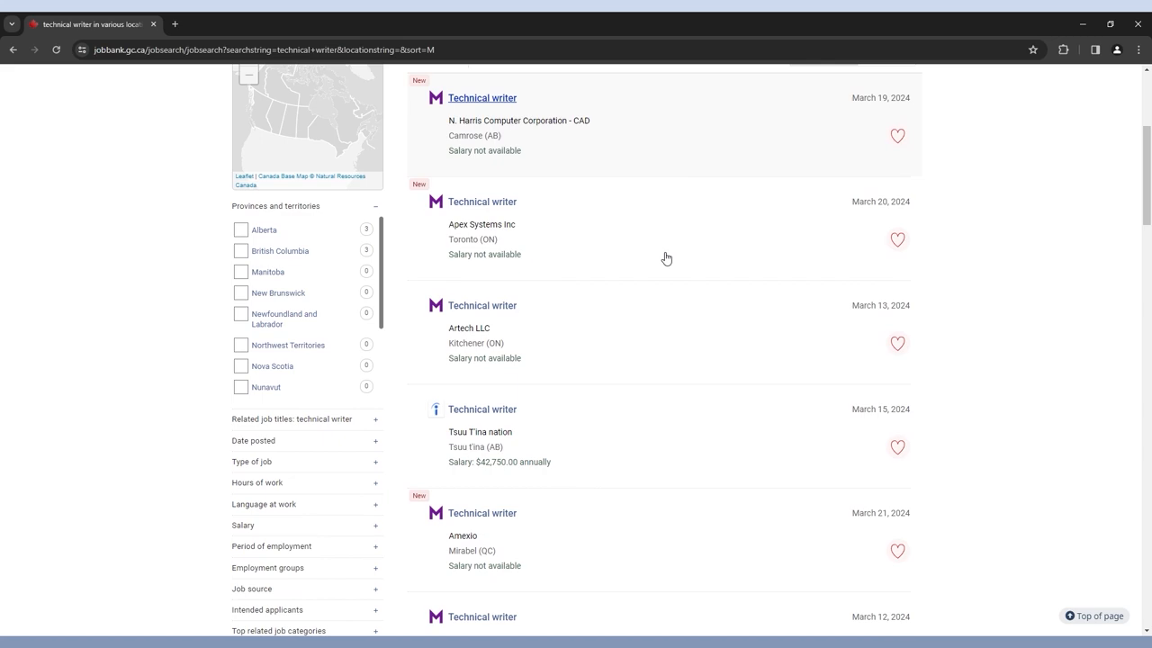
pyautogui.scroll(-3)
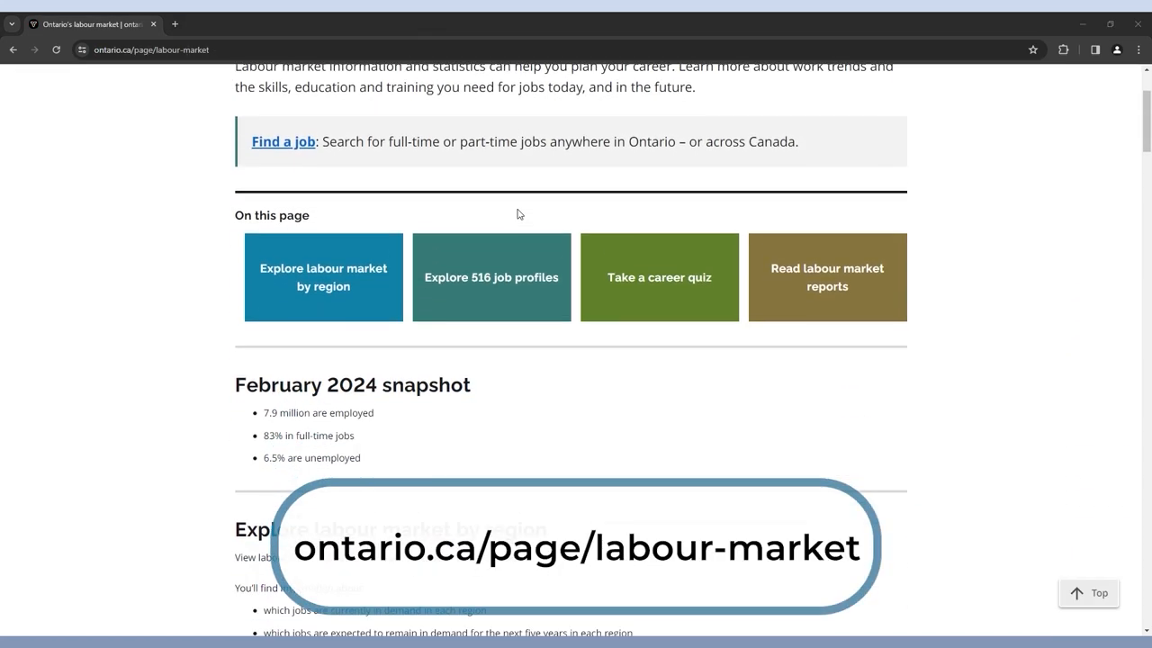
pyautogui.scroll(-3)
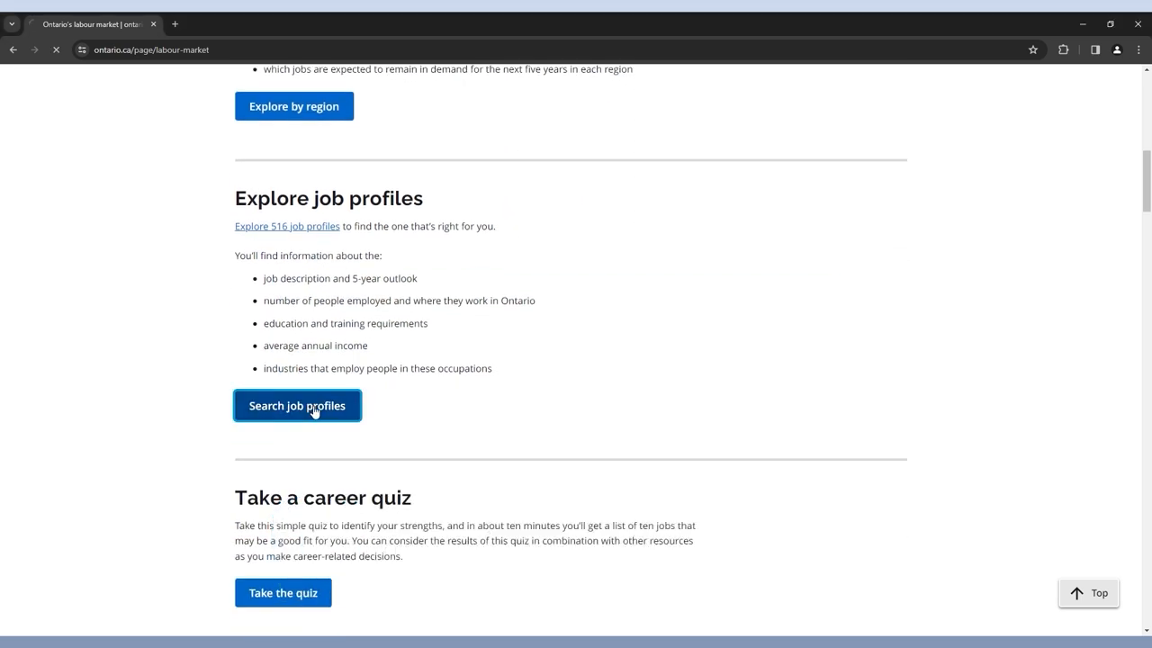
# Step: Search Ontario job profiles for it services and rank them by Occupational outlook
pyautogui.click(297, 405)
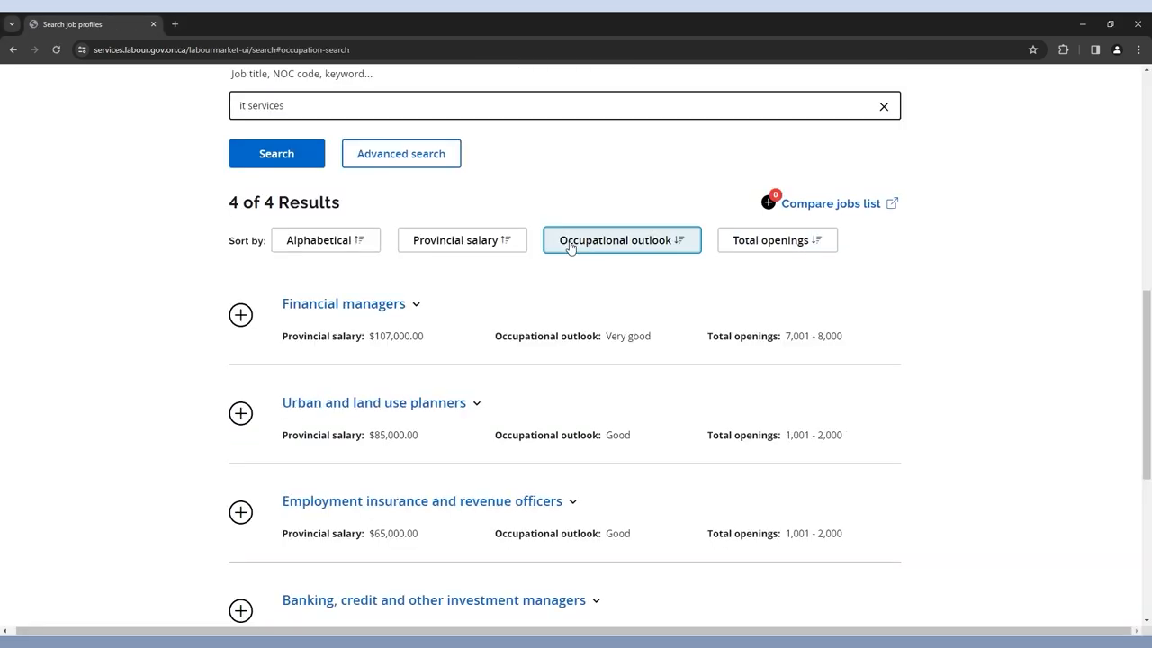
pyautogui.scroll(-3)
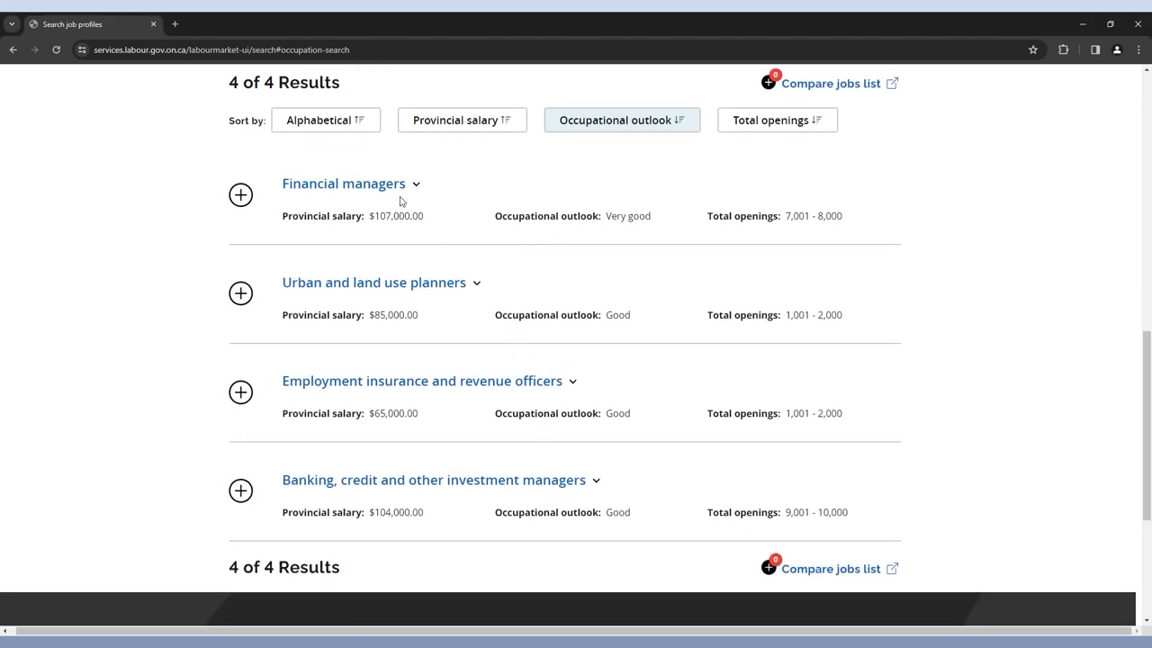
pyautogui.click(415, 183)
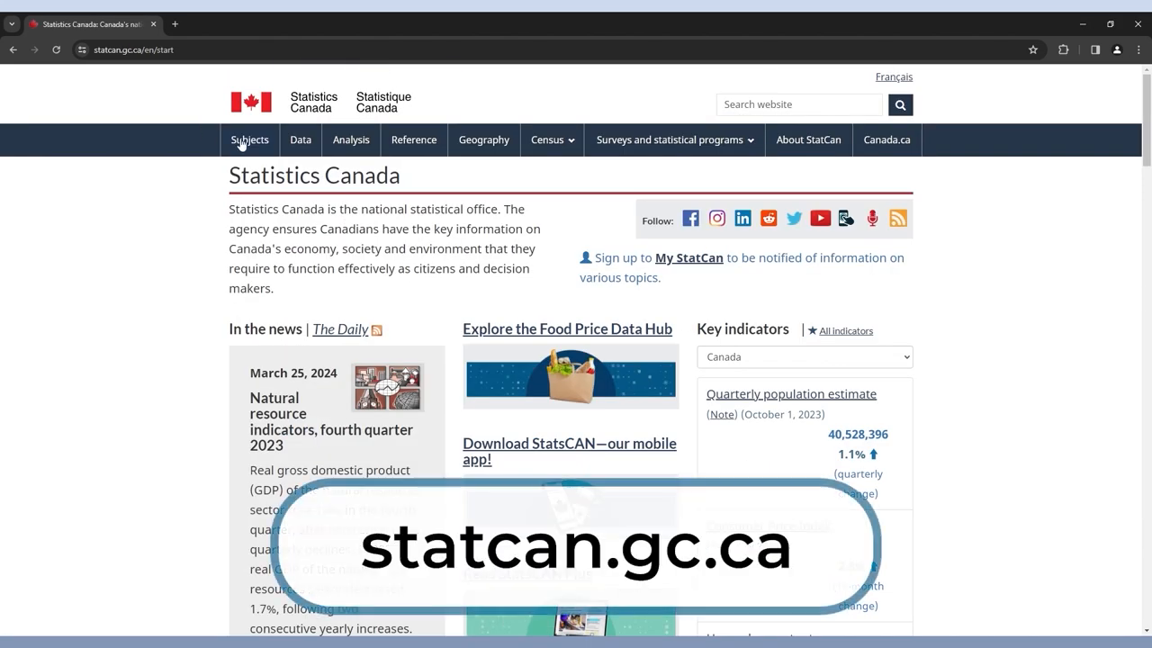
# Step: View the Labour subject page with employment, unemployment rate and EI beneficiary indicators
pyautogui.click(248, 140)
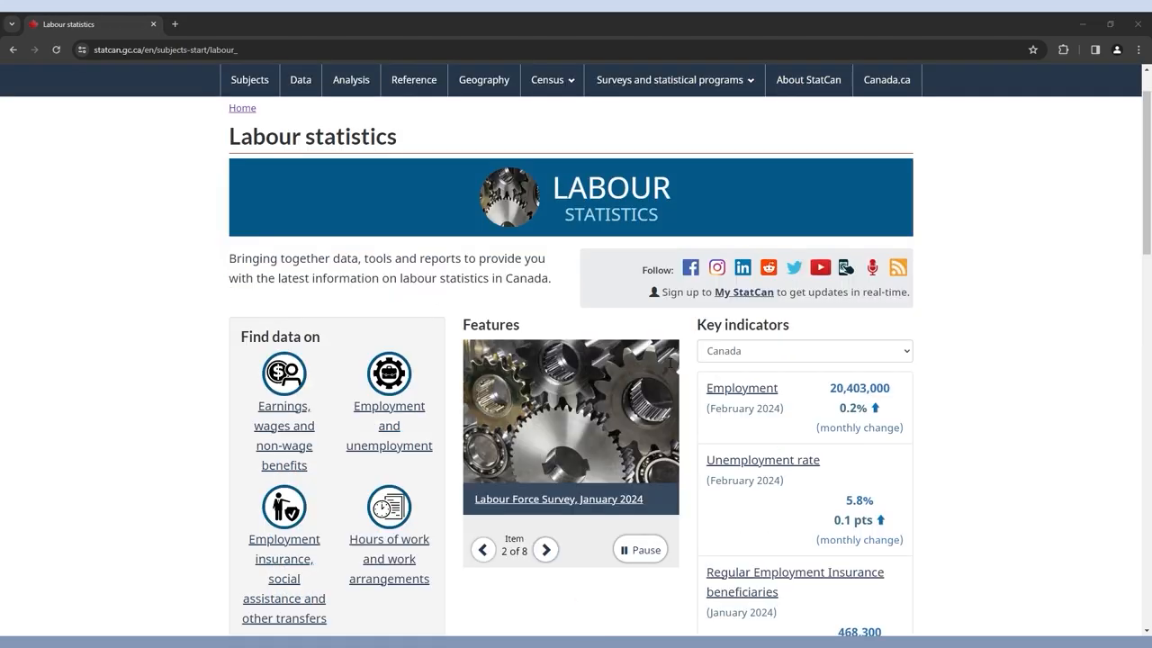
pyautogui.scroll(-3)
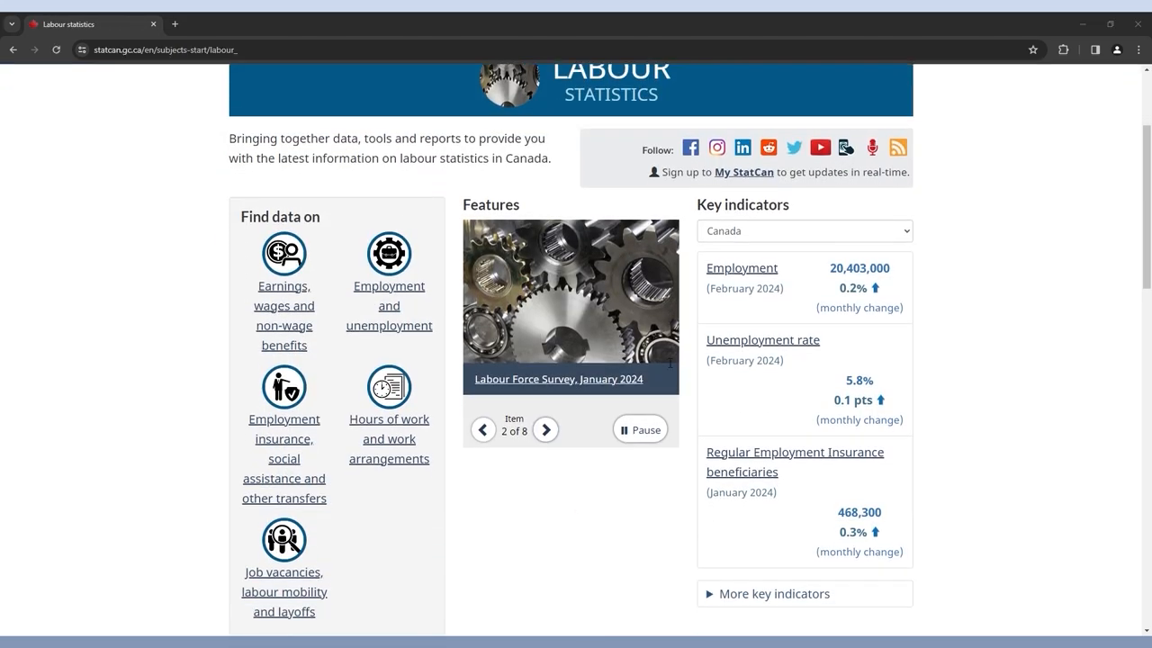
pyautogui.scroll(-3)
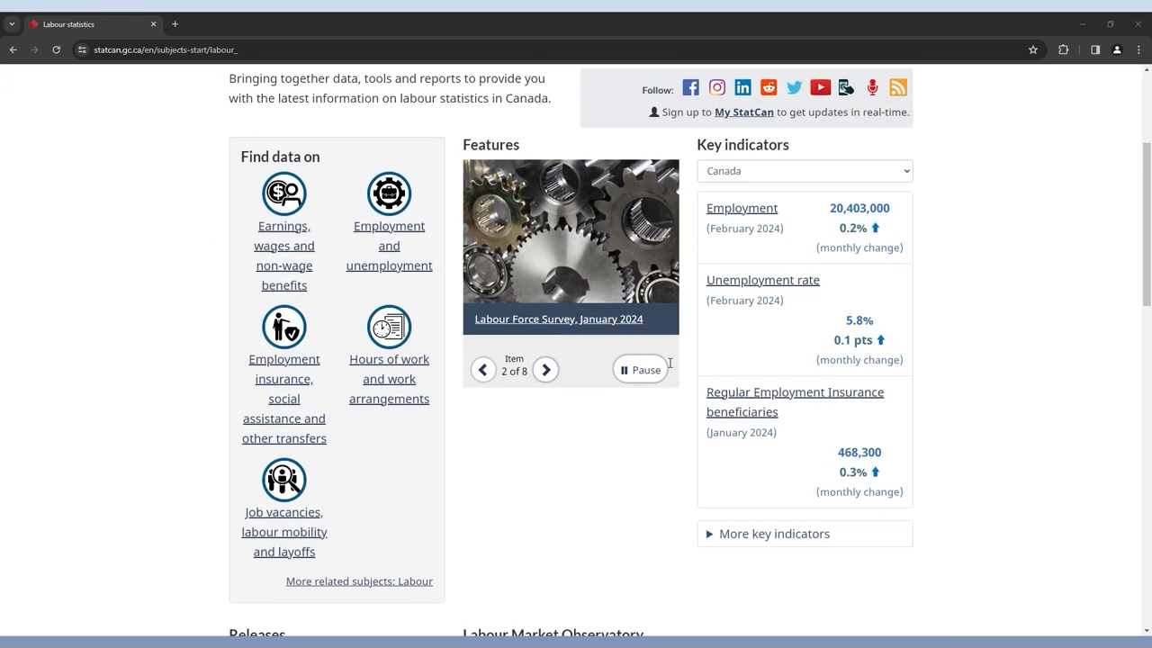